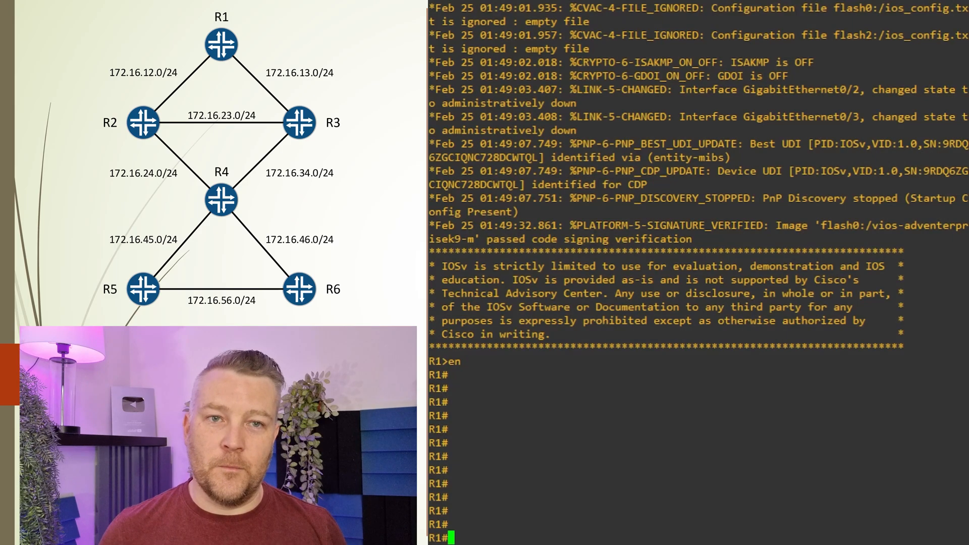
On R1, enter router eigrp LAB and address-family ipv4 unicast autonomous-system 10
{"action": "type", "text": "conf t"}
{"action": "type", "text": "router"}
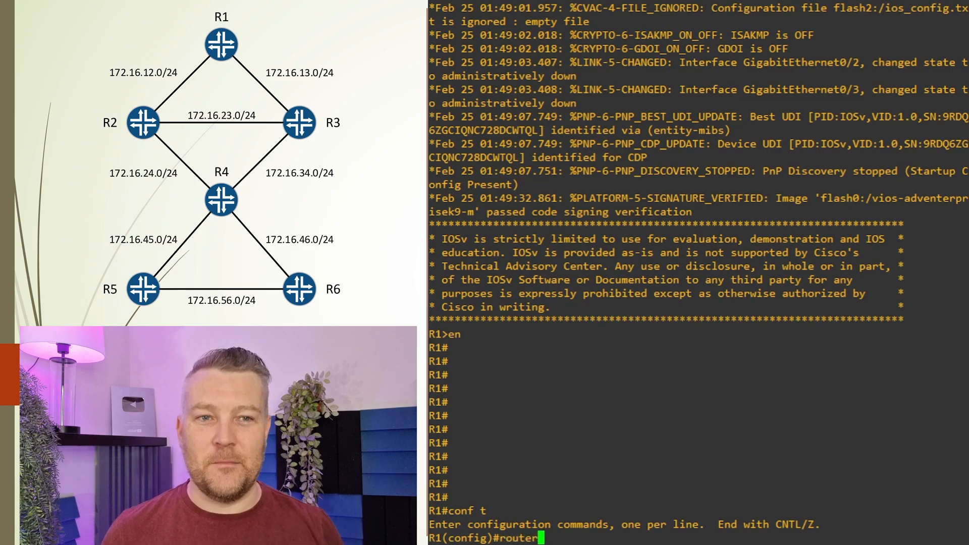
{"action": "type", "text": "eigrp"}
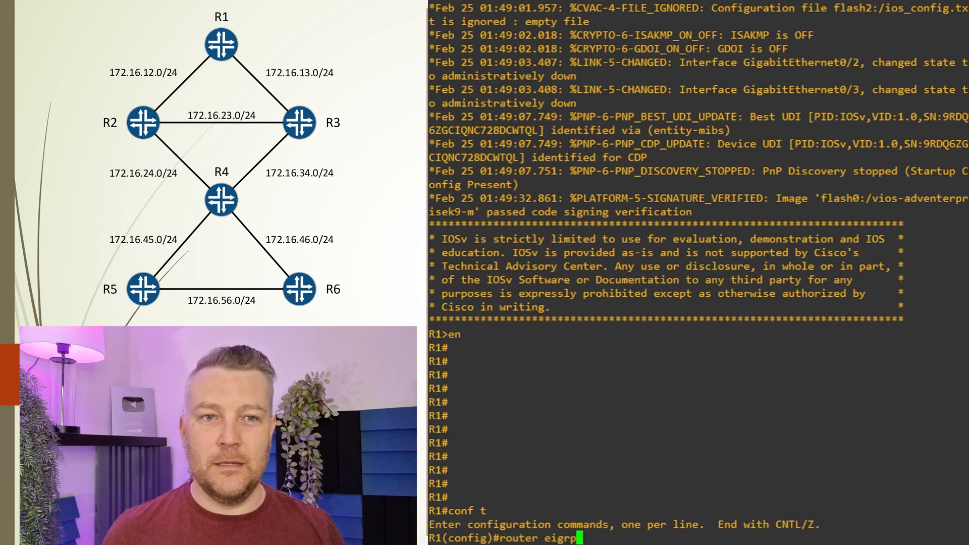
{"action": "type", "text": "LAB"}
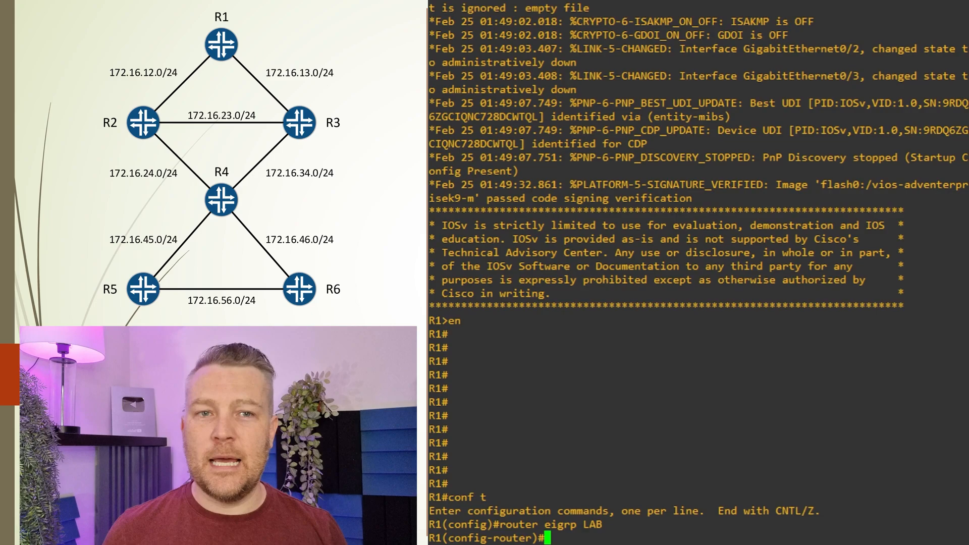
{"action": "type", "text": "address-family"}
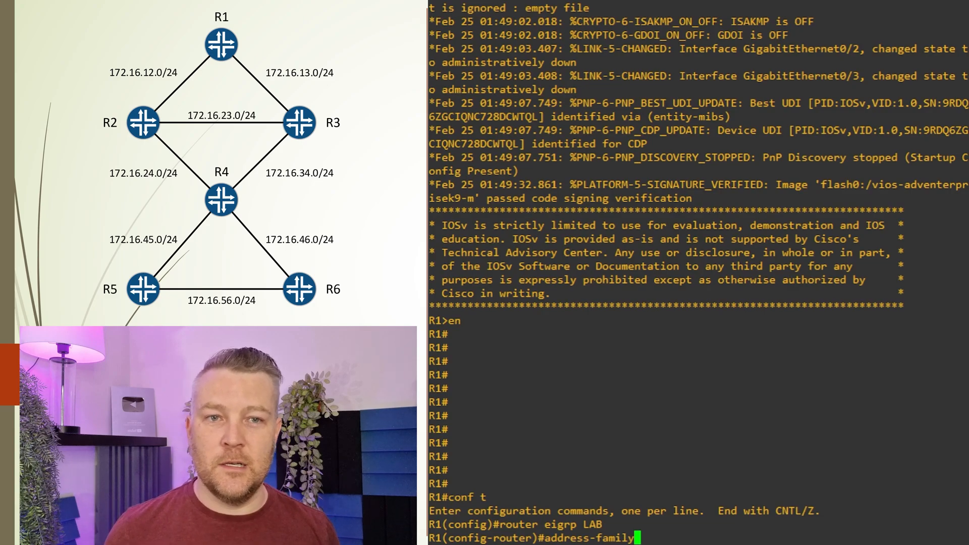
{"action": "type", "text": "i"}
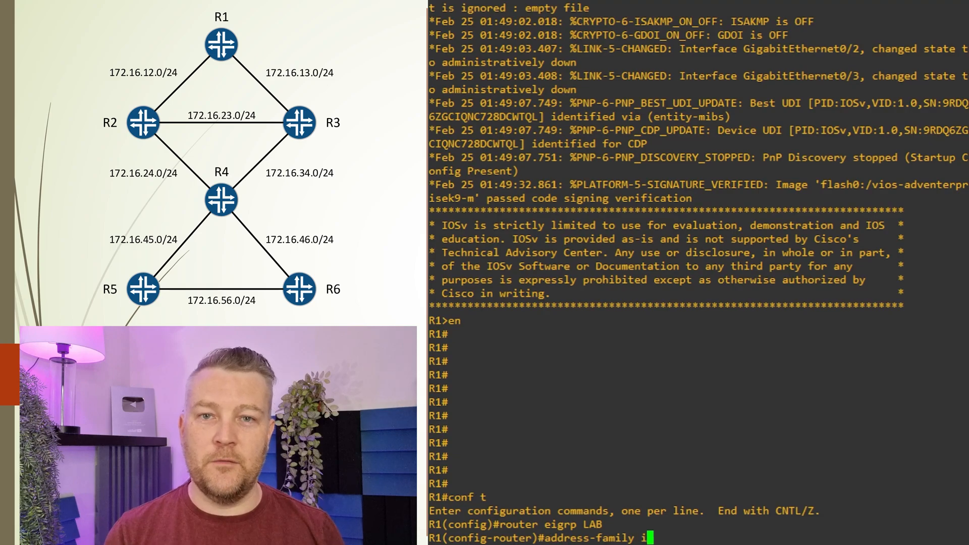
{"action": "type", "text": "pv4 unicast"}
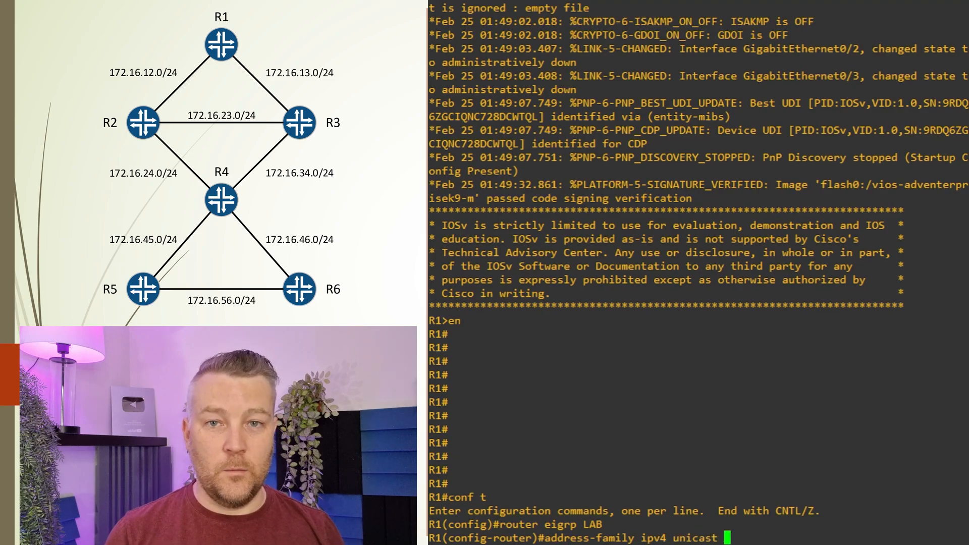
{"action": "type", "text": "autonomous-"}
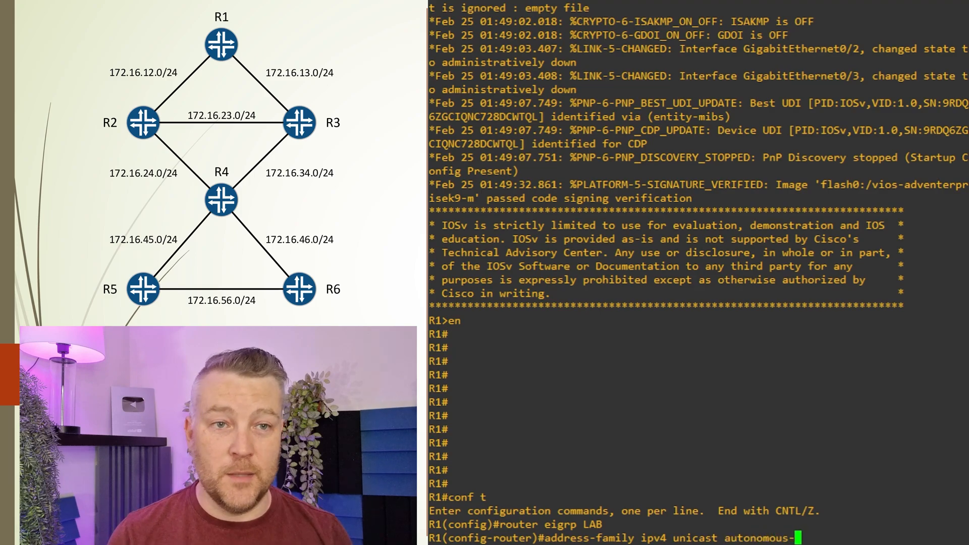
{"action": "type", "text": "system 10"}
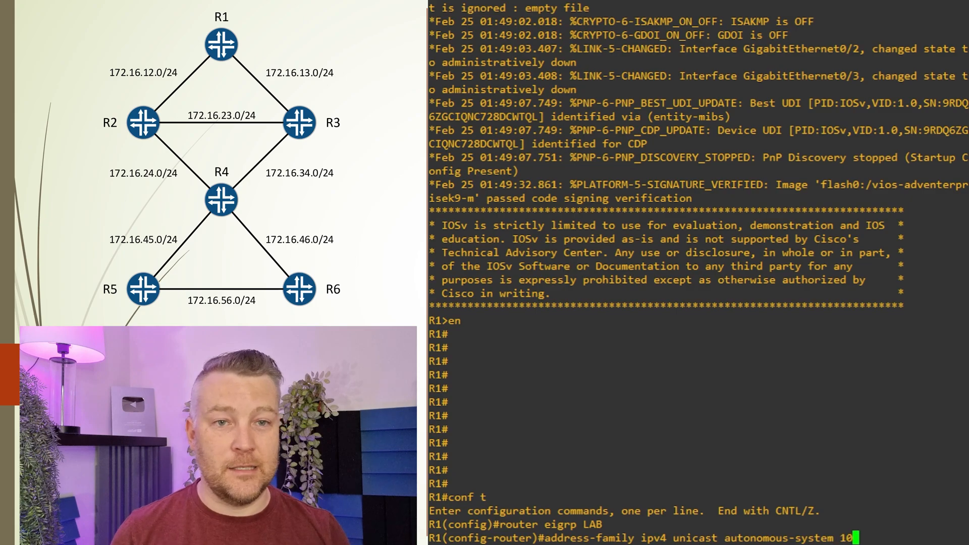
{"action": "key", "text": "enter"}
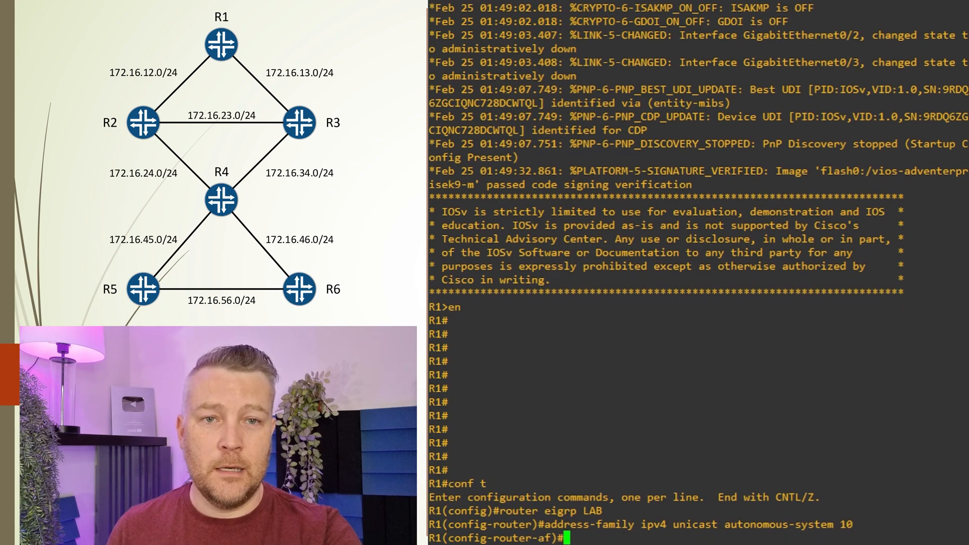
Give R1's address family router-id 10.0.0.1, no shutdown and network 0.0.0.0, then exit
{"action": "type", "text": "eigrp router"}
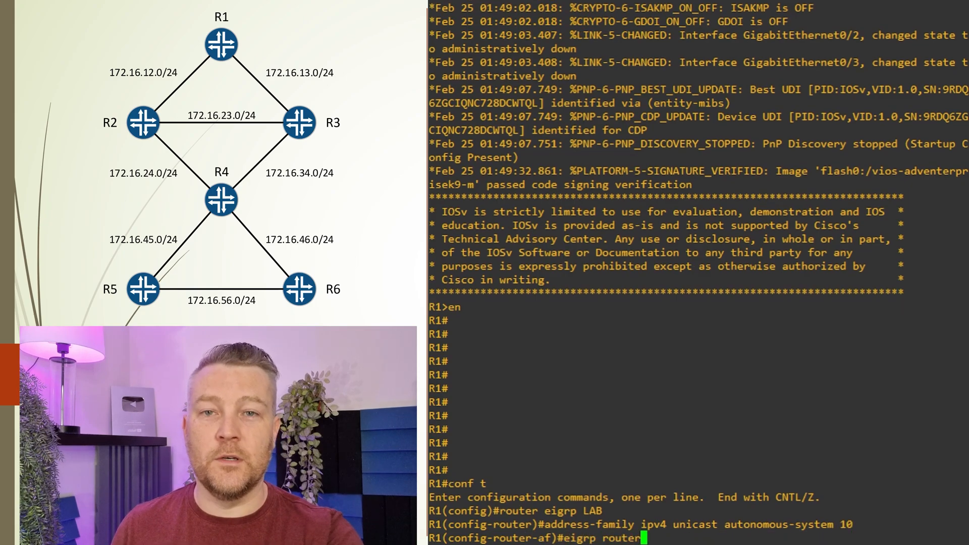
{"action": "type", "text": "-id"}
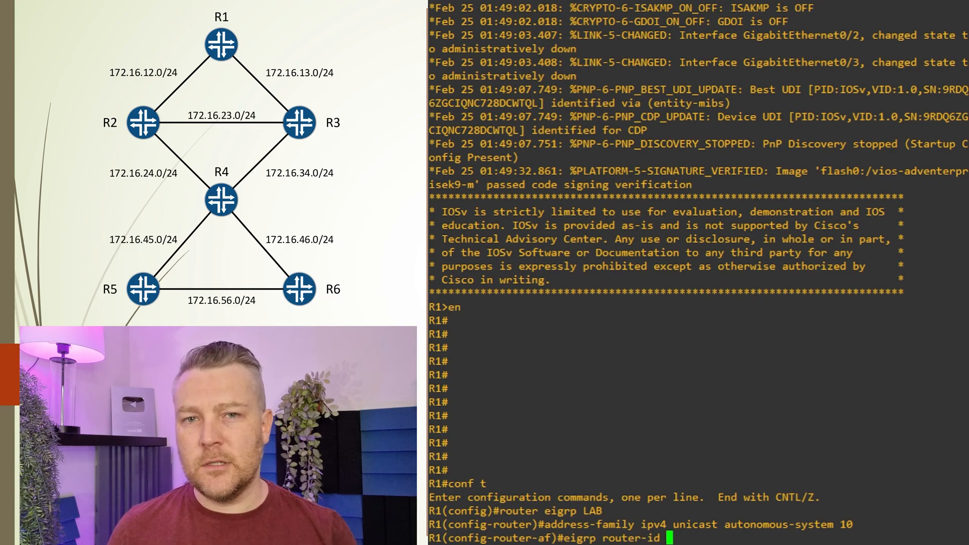
{"action": "type", "text": "10.0.0.1"}
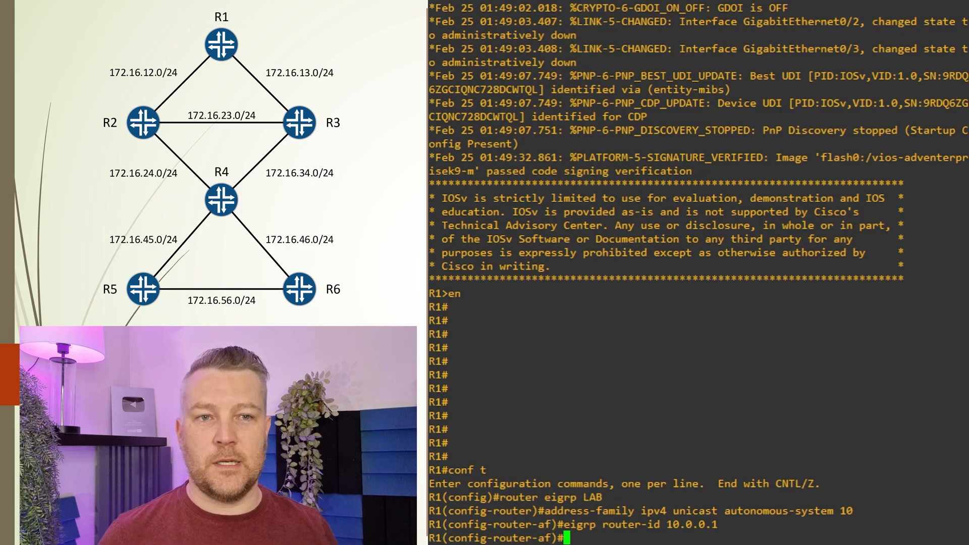
{"action": "type", "text": "no shut"}
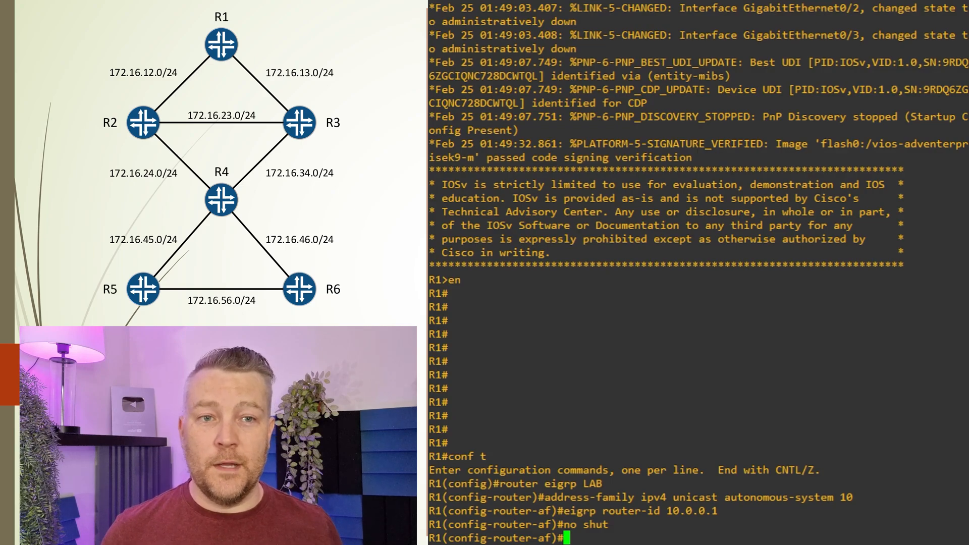
{"action": "type", "text": "network 0.0.0.0"}
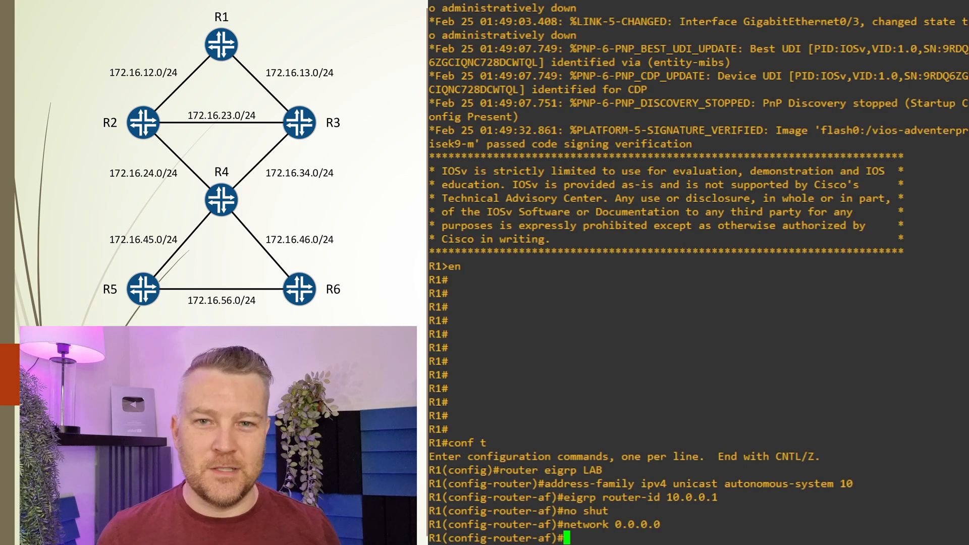
{"action": "key", "text": "ctrl+z"}
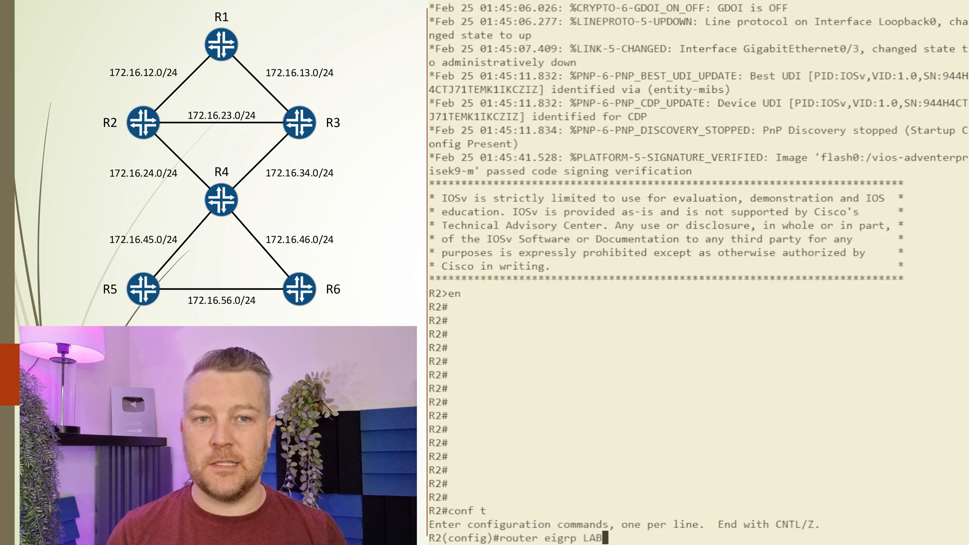
Configure R2's EIGRP LAB AS 10 with router-id 10.0.0.2, no shutdown and network 0.0.0.0
{"action": "type", "text": "address-family ip"}
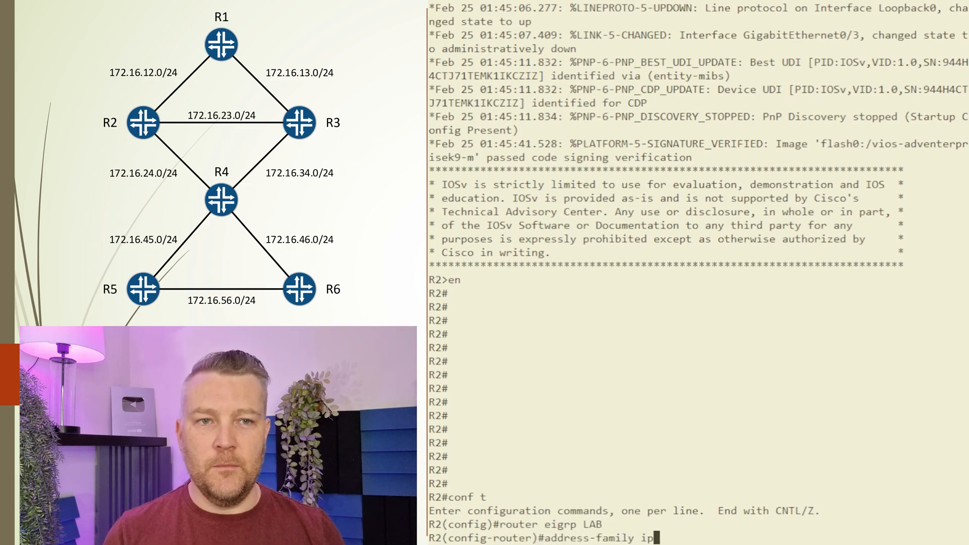
{"action": "type", "text": "v4 unicast"}
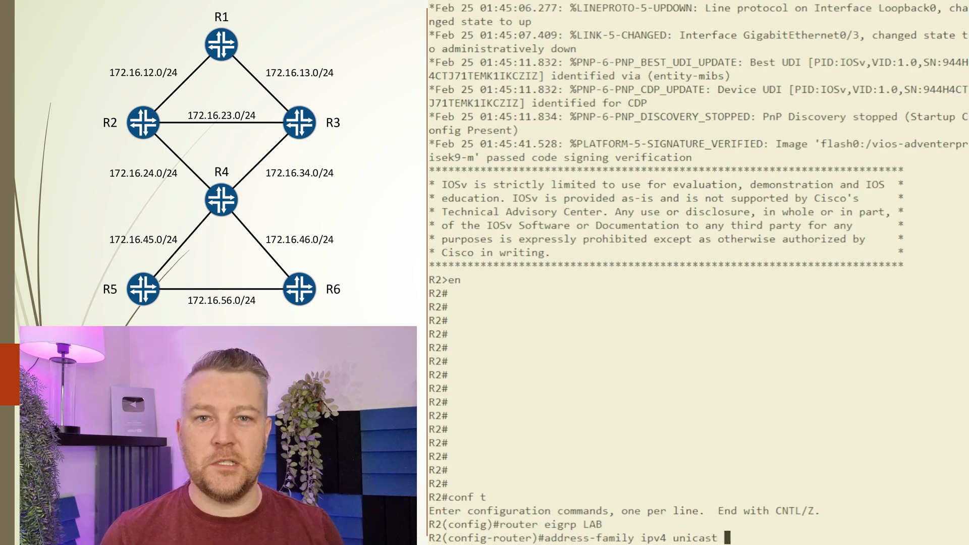
{"action": "type", "text": "autonomous-sys"}
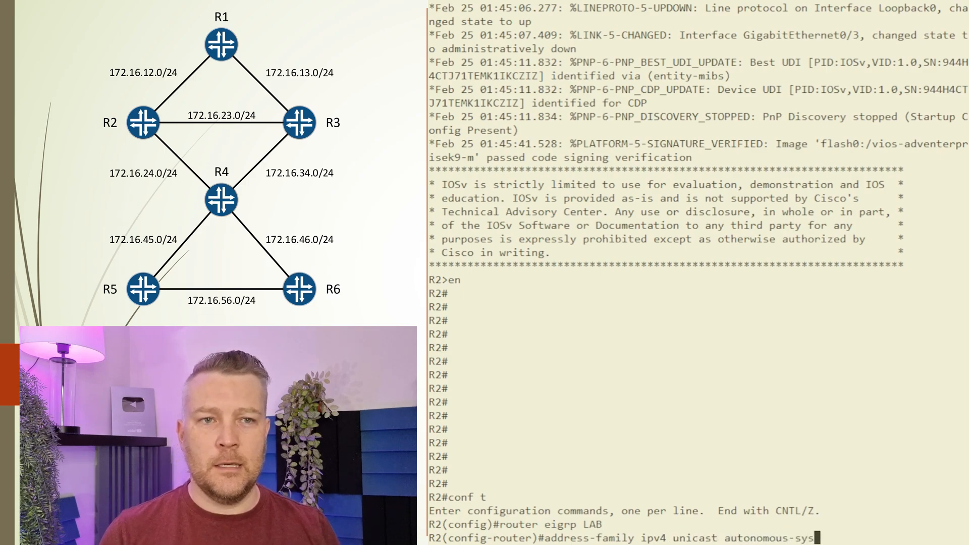
{"action": "type", "text": "10"}
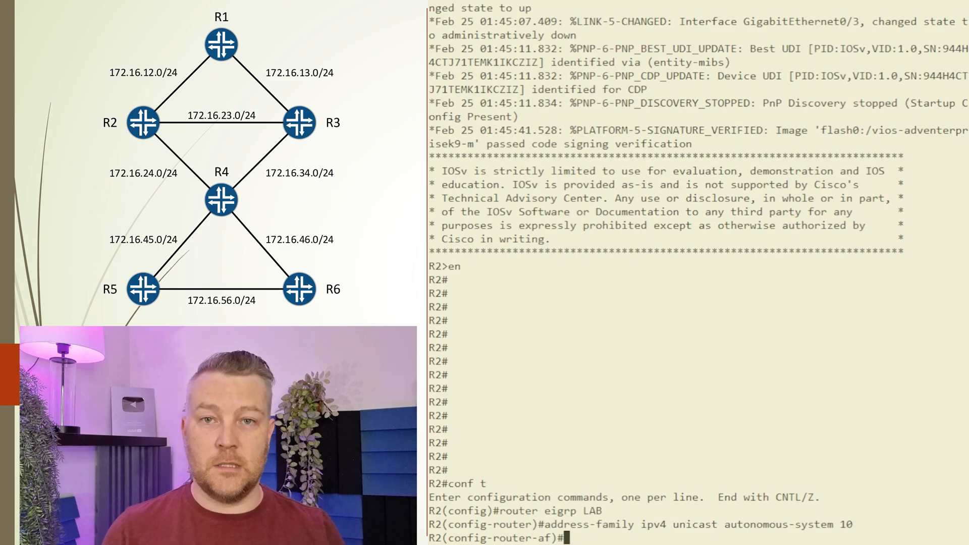
{"action": "type", "text": "eigrp router-id"}
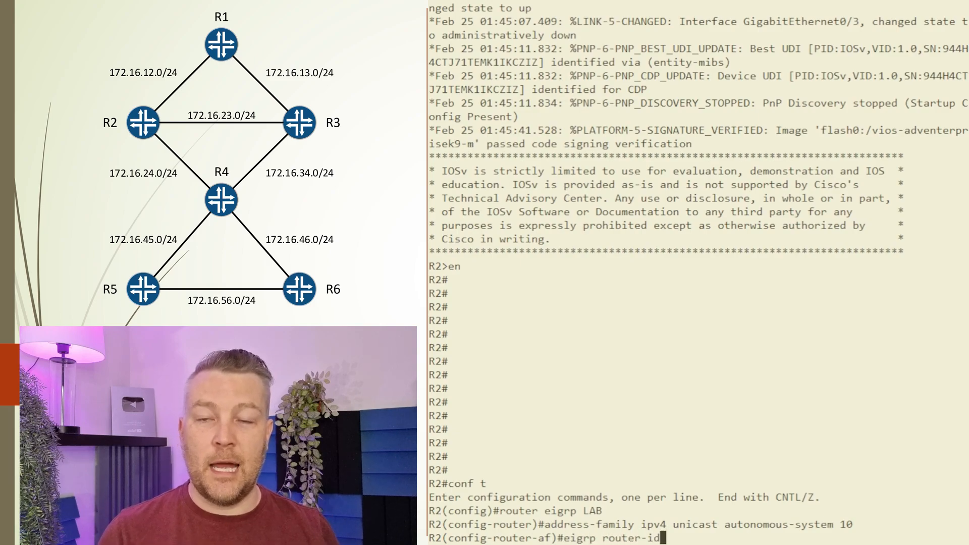
{"action": "type", "text": "10.0.0.2"}
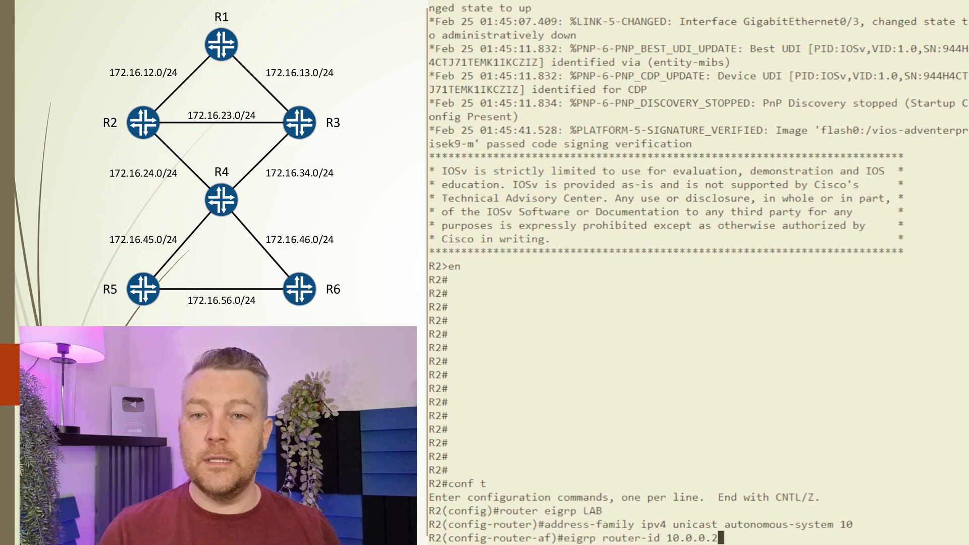
{"action": "type", "text": "no shut"}
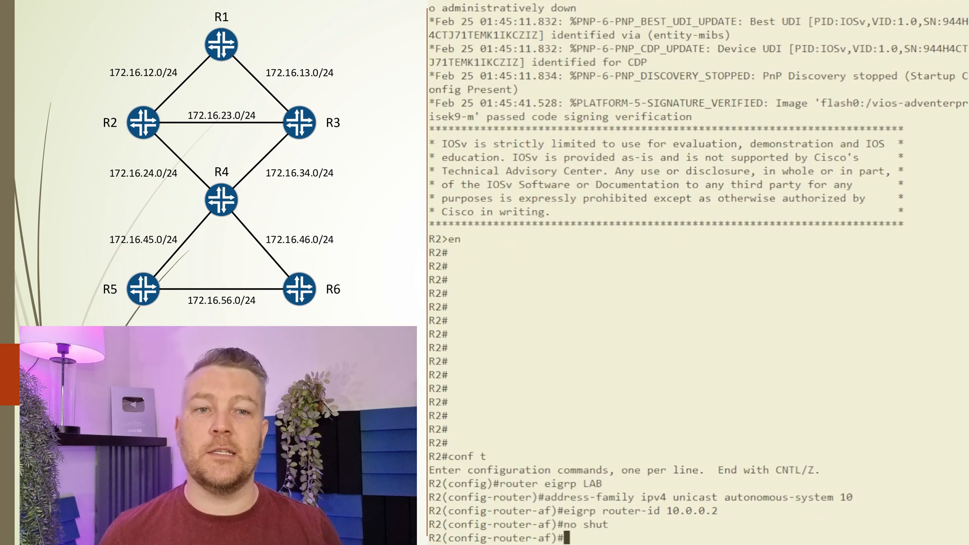
{"action": "type", "text": "network 0.0.0.0"}
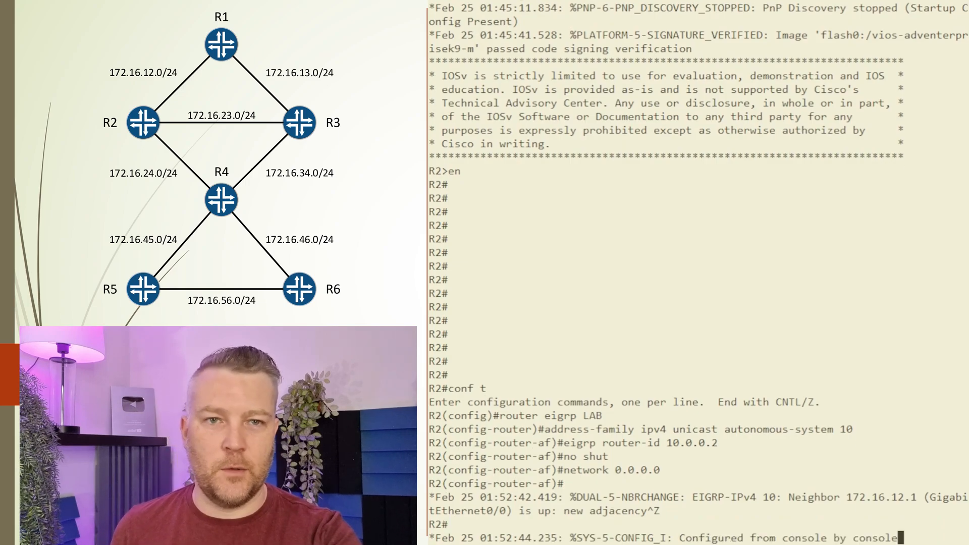
Show R2's EIGRP neighbors (172.16.12.1 on Gi0/0) and its EIGRP interfaces
{"action": "type", "text": "show"}
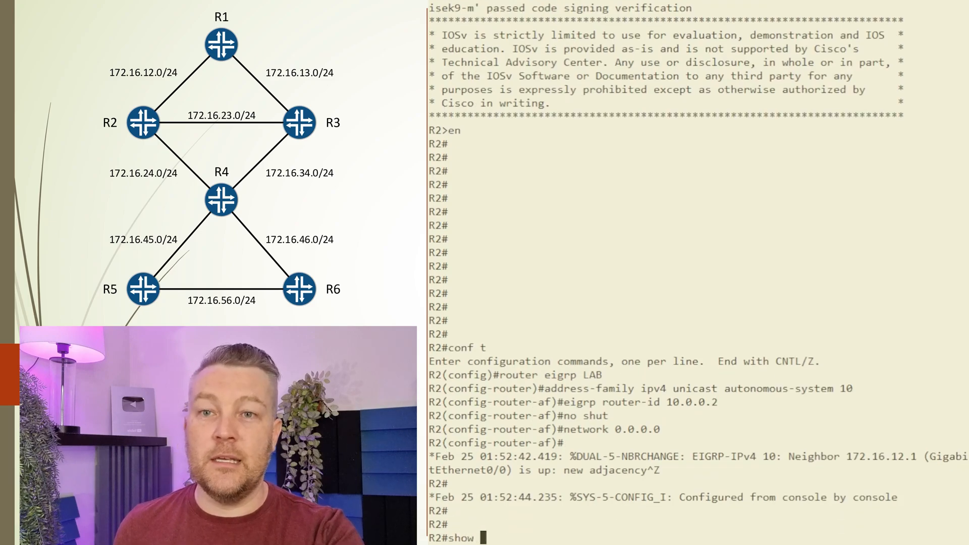
{"action": "type", "text": "ip eigrp neighbor"}
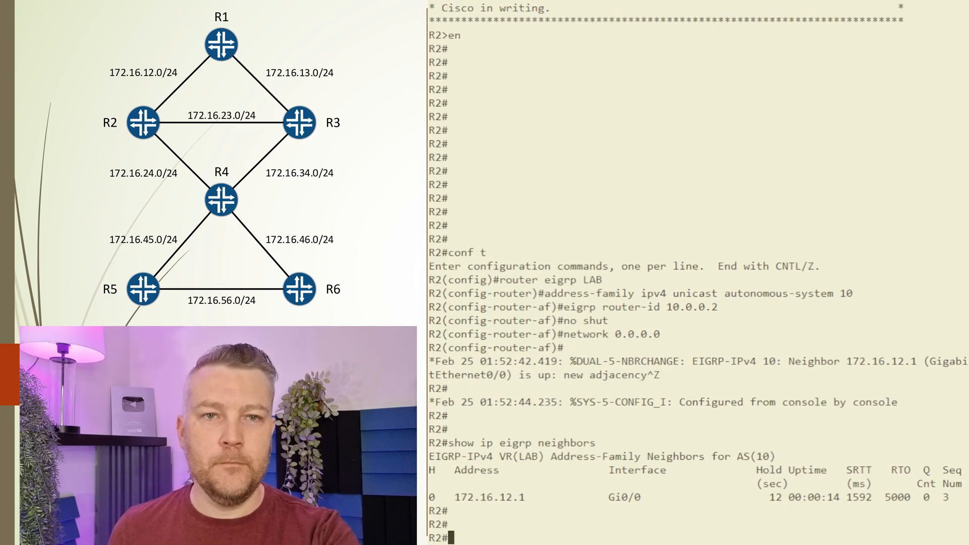
{"action": "type", "text": "show ip"}
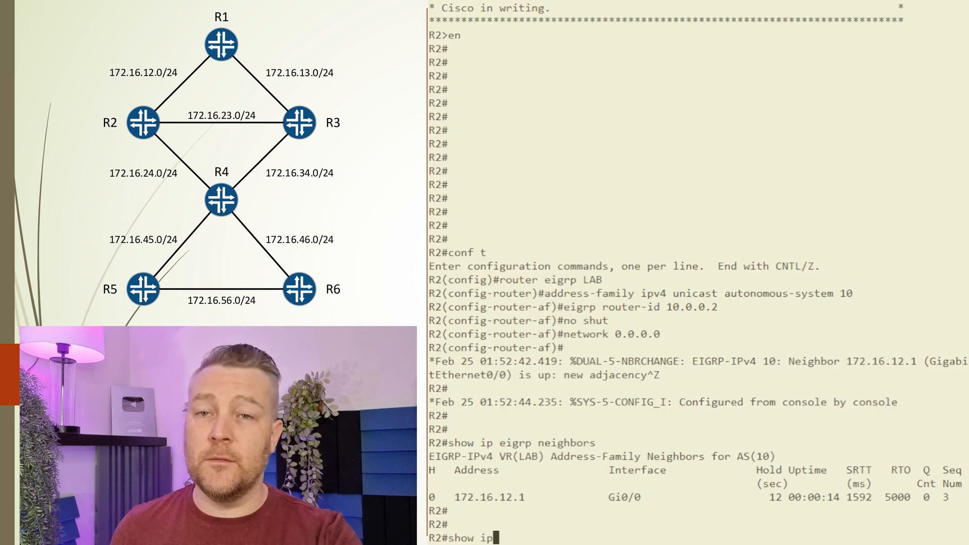
{"action": "type", "text": "eigrp int"}
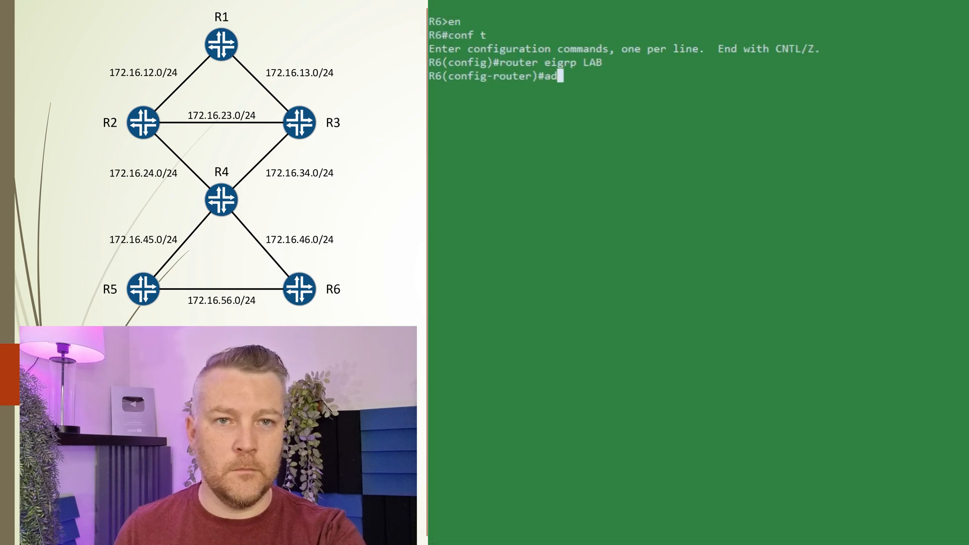
Enter R6's address-family AS 10, then page through R1's full EIGRP topology table
{"action": "type", "text": "address-family ipv4 unicast autonomous-system 10"}
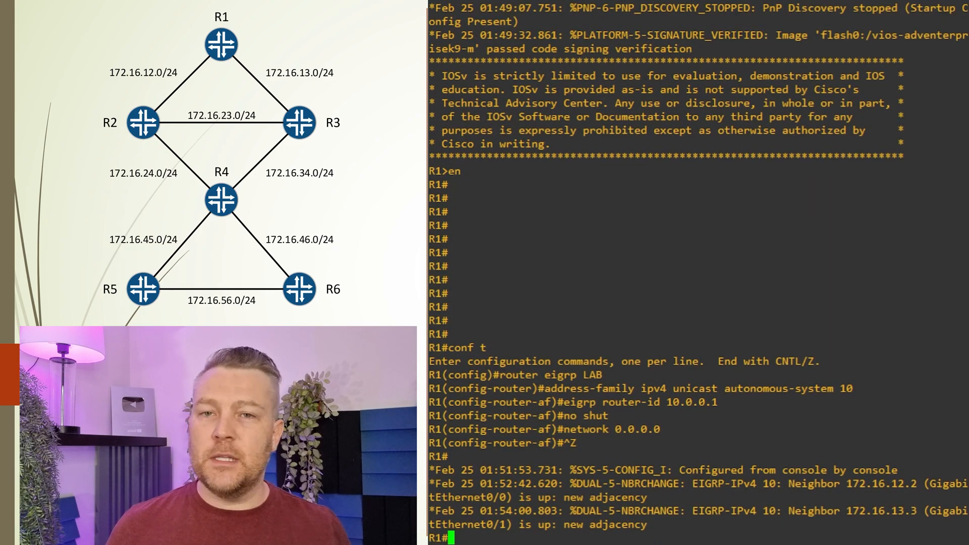
{"action": "type", "text": "show ip"}
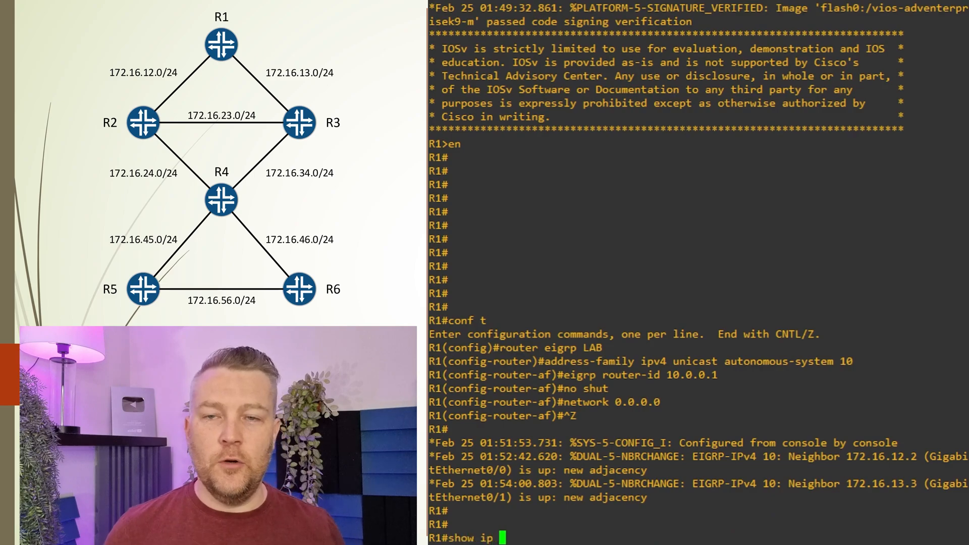
{"action": "type", "text": "eigrp topology"}
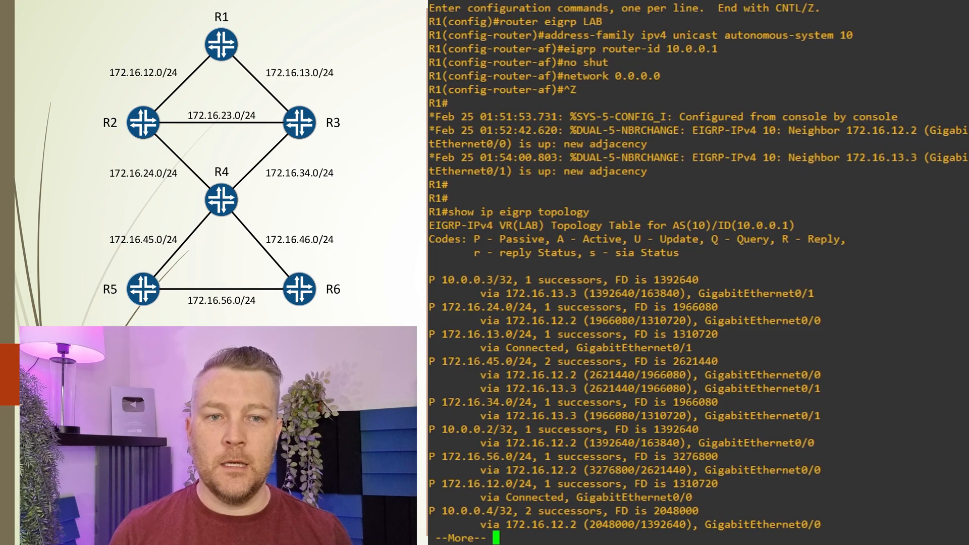
{"action": "key", "text": "space"}
{"action": "type", "text": "conf t"}
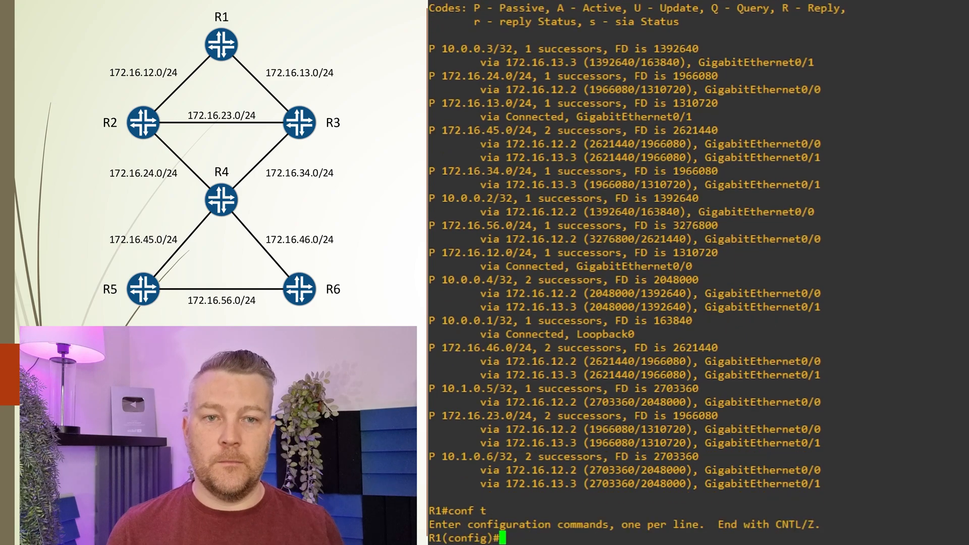
Set bandwidth 100 on R1's GigabitEthernet0/1 and re-check the EIGRP topology
{"action": "type", "text": "interface"}
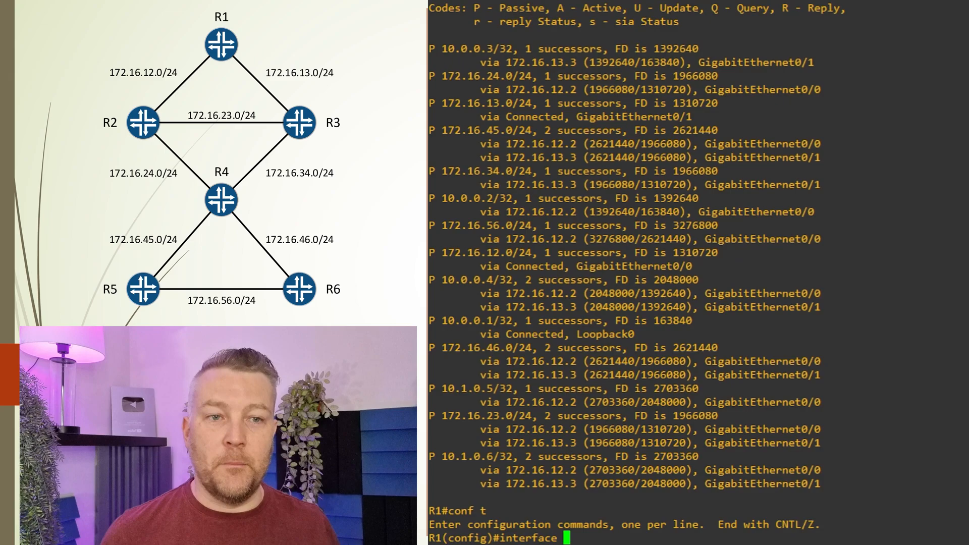
{"action": "type", "text": "gi0"}
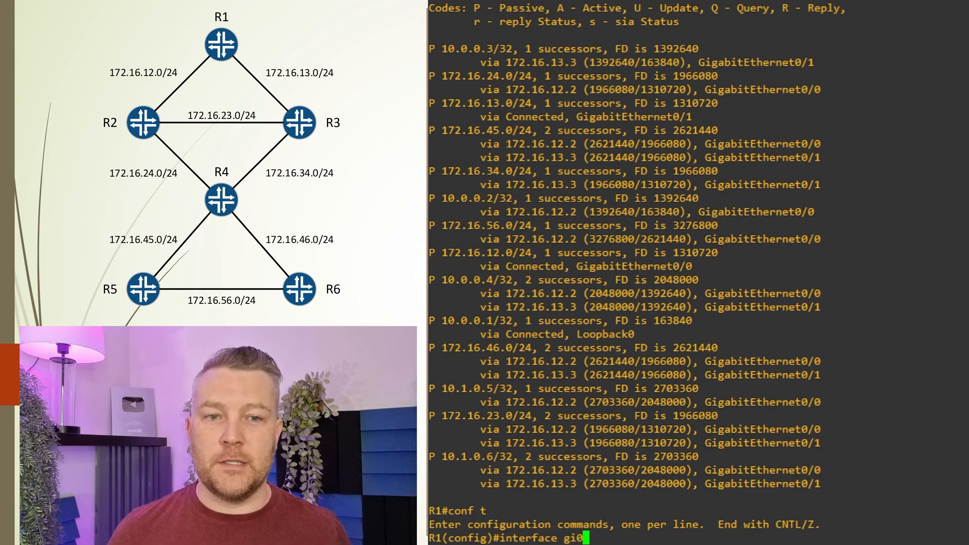
{"action": "type", "text": "/1"}
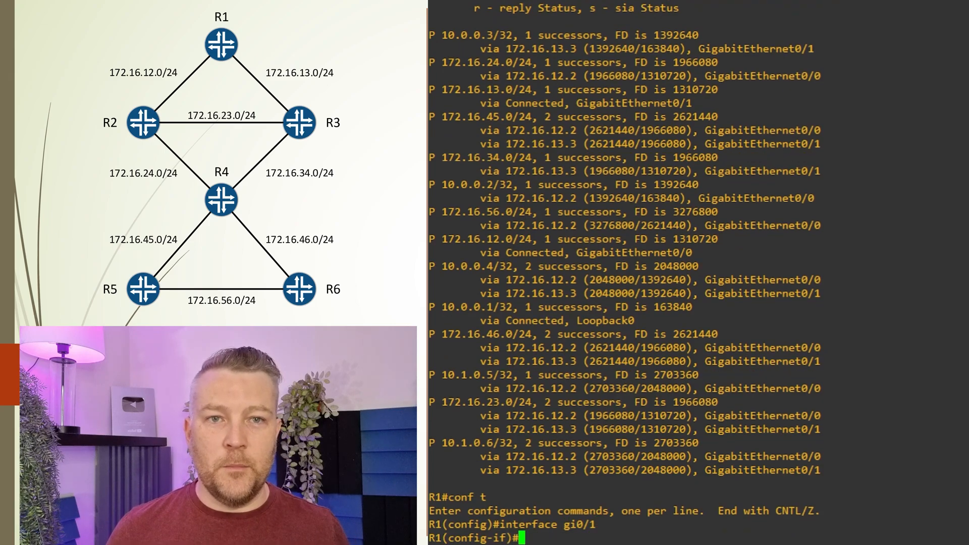
{"action": "type", "text": "bandwidth"}
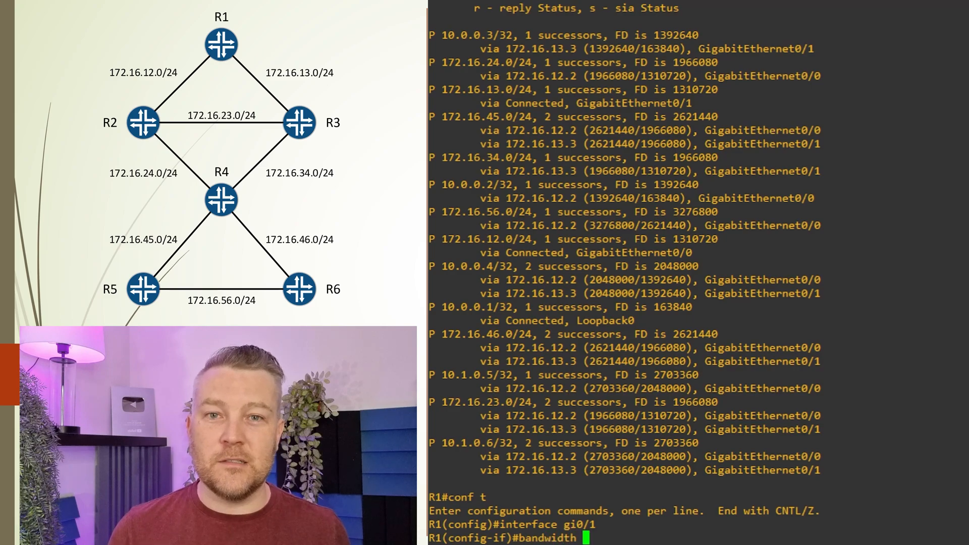
{"action": "type", "text": "100"}
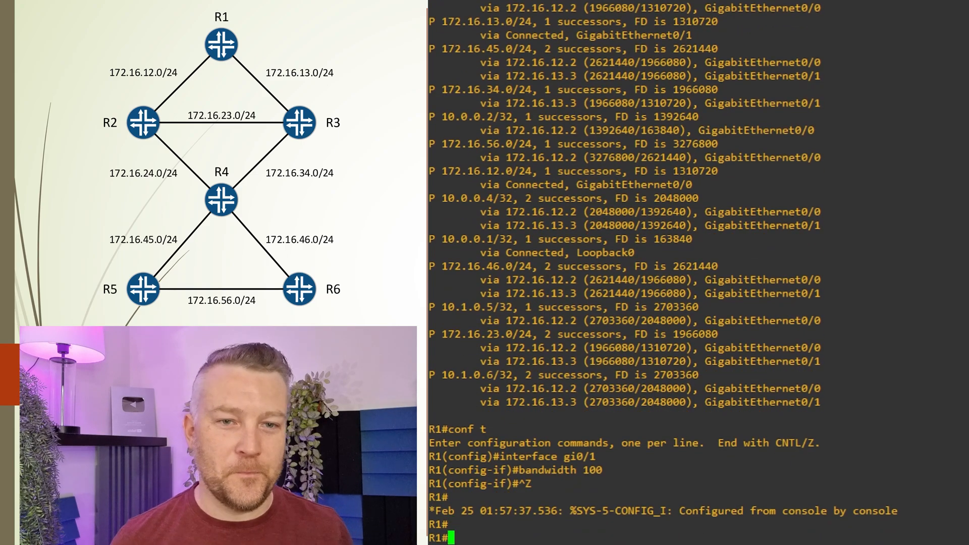
{"action": "type", "text": "show ip"}
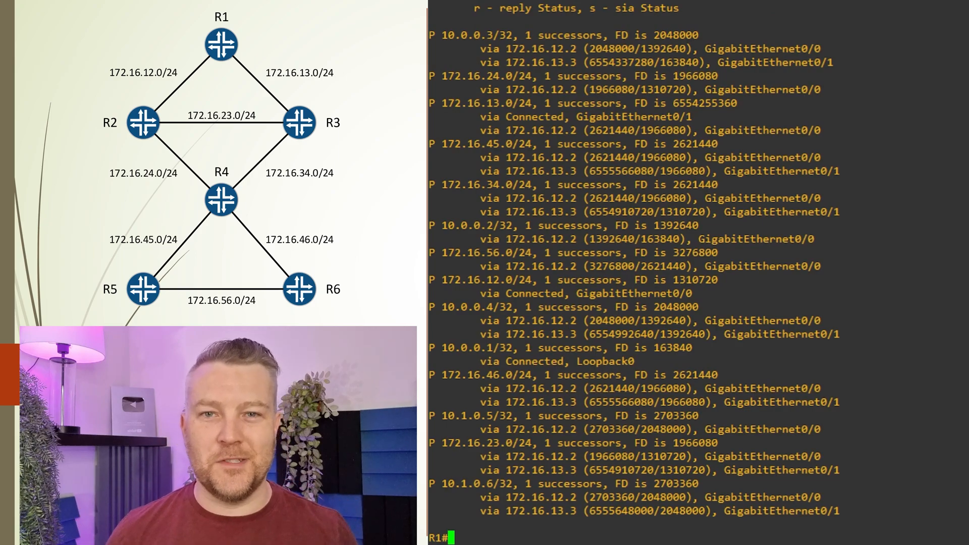
Review R1's higher metrics via Gi0/1 and start show ip protocols
{"action": "type", "text": "show ip protocols"}
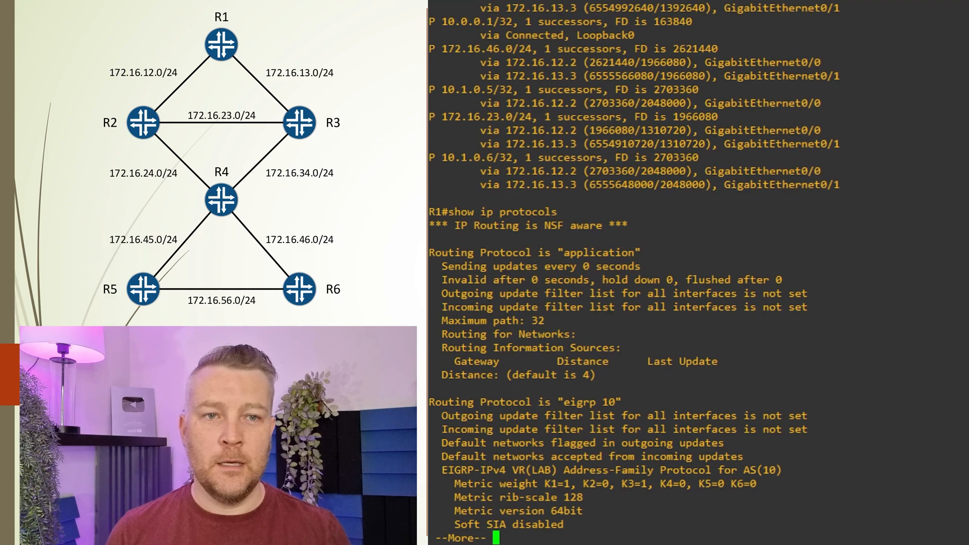
Page through R1's show ip protocols output showing metric weights K1=1, K3=1
{"action": "key", "text": "space"}
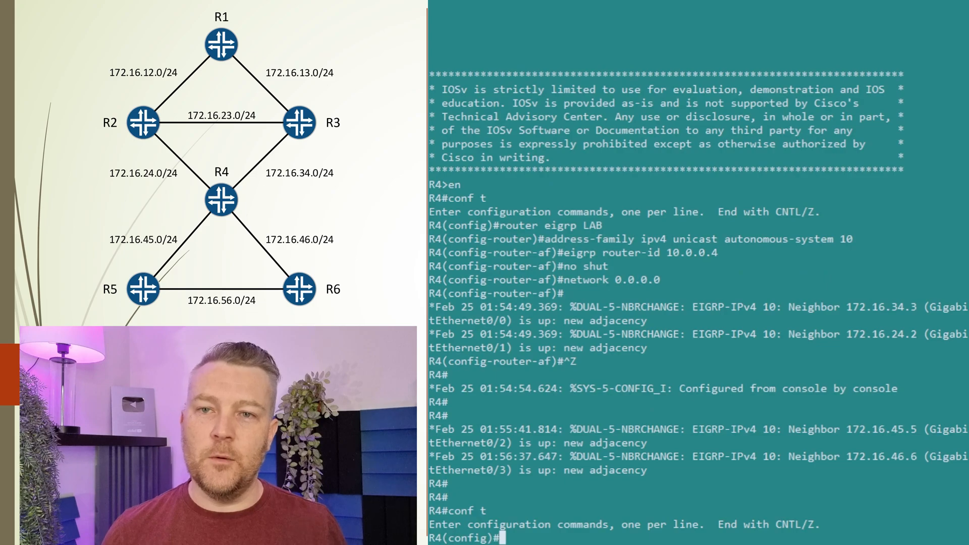
On R4, enter router eigrp LAB and address-family ipv4 unicast autonomous-system 10
{"action": "type", "text": "router"}
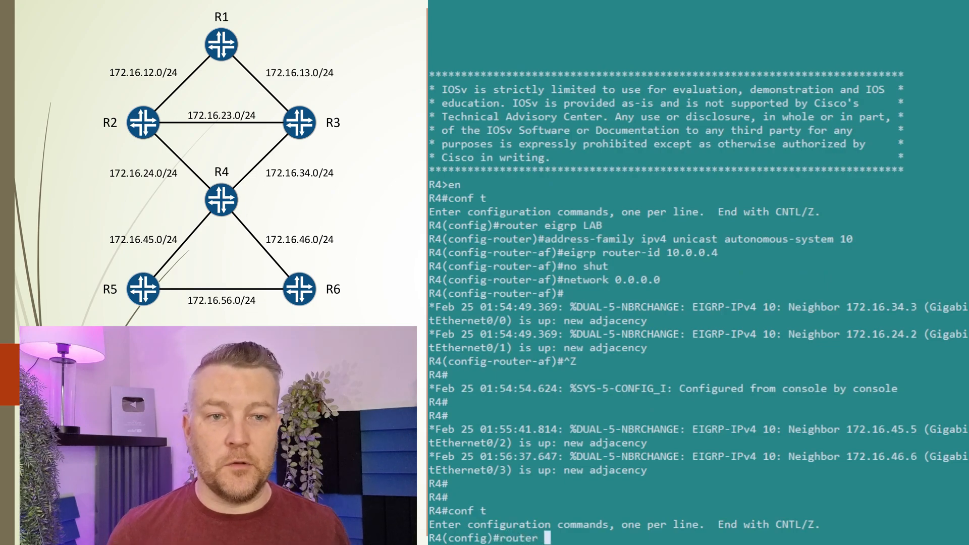
{"action": "type", "text": "eigrp LAB"}
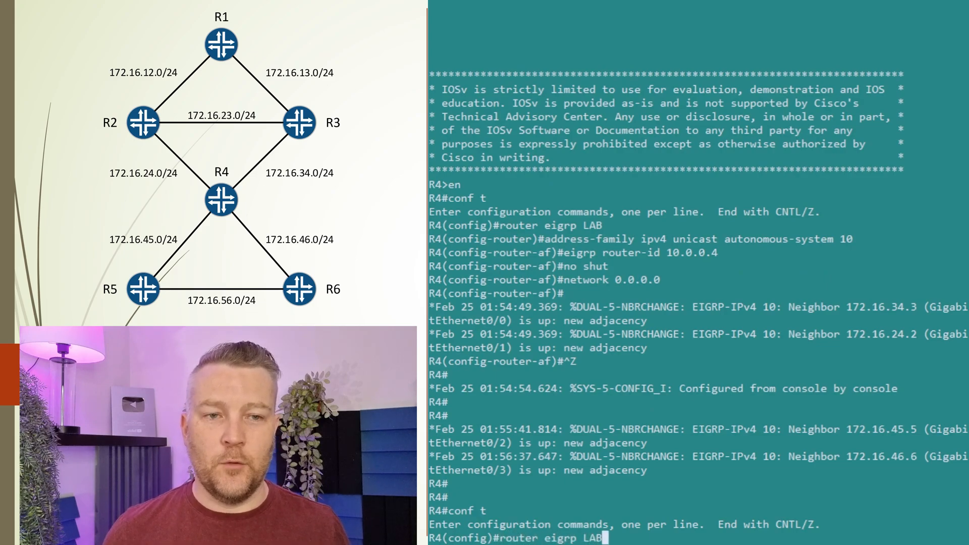
{"action": "key", "text": "enter"}
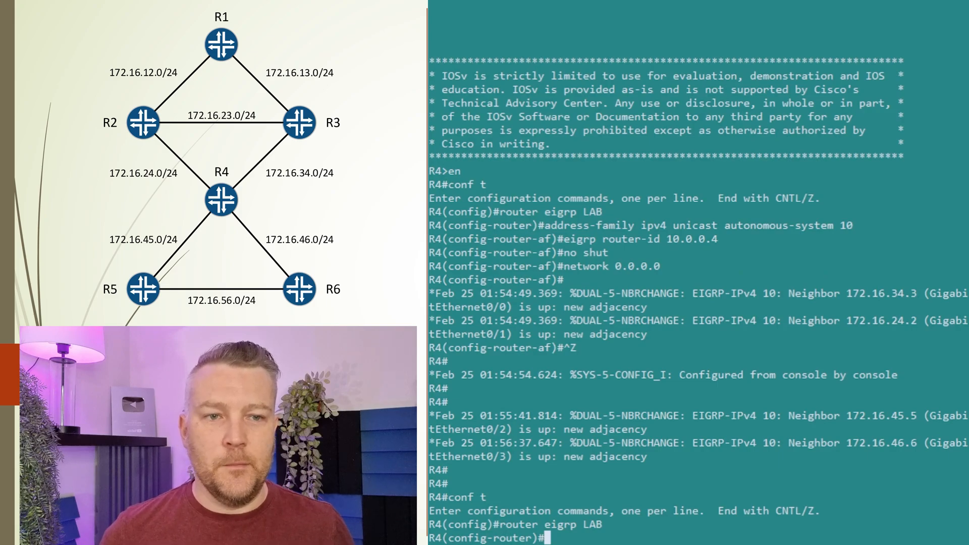
{"action": "type", "text": "address-family"}
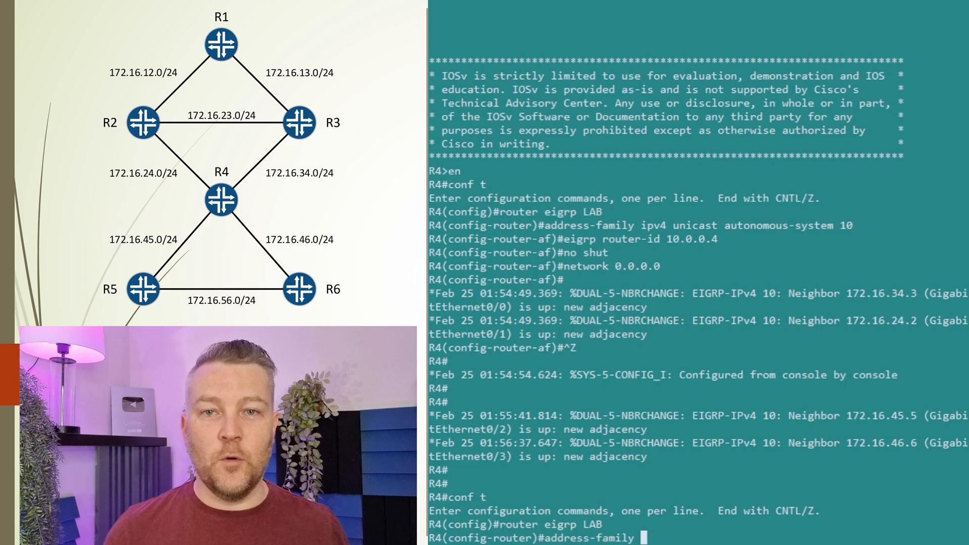
{"action": "type", "text": "ipv4 unicast"}
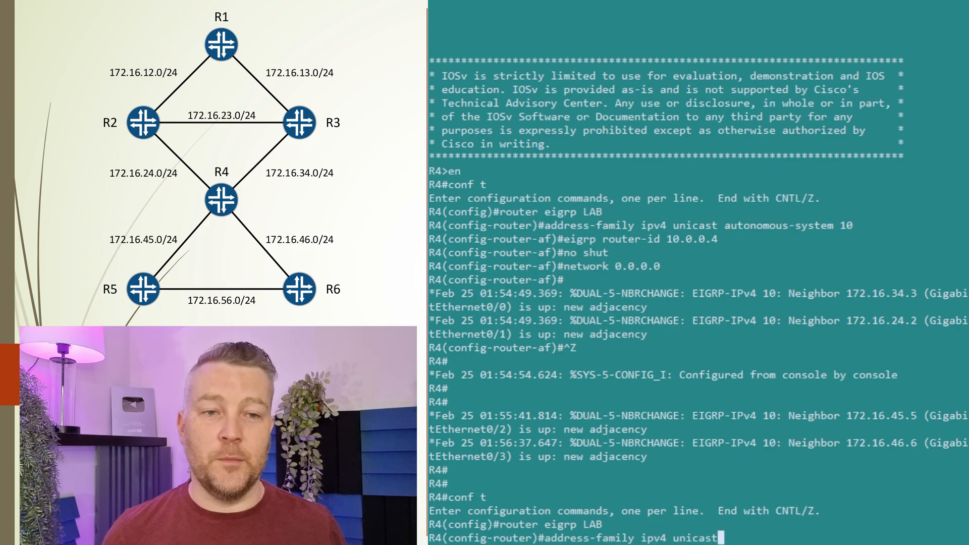
{"action": "type", "text": "autonomous-s"}
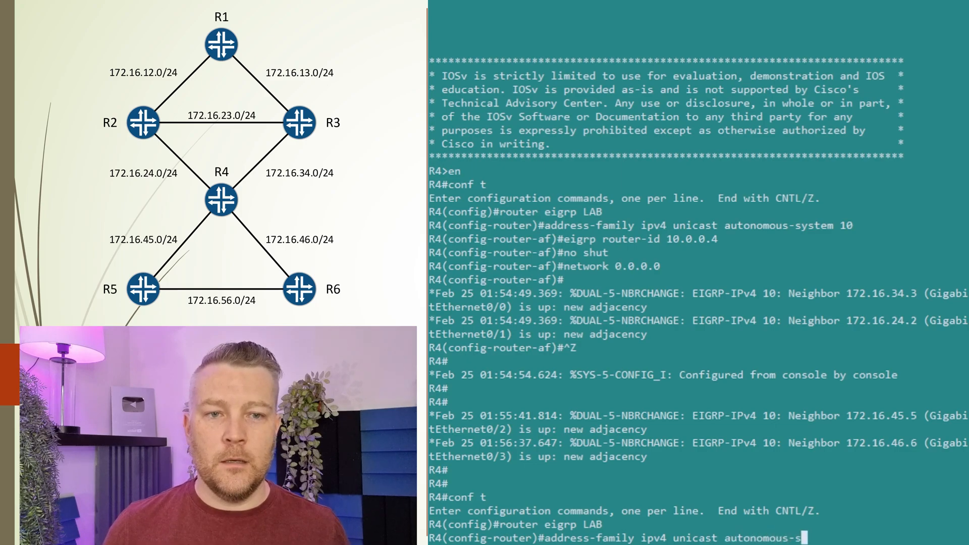
{"action": "type", "text": "address-family ipv4 unicast autonomous-system 10"}
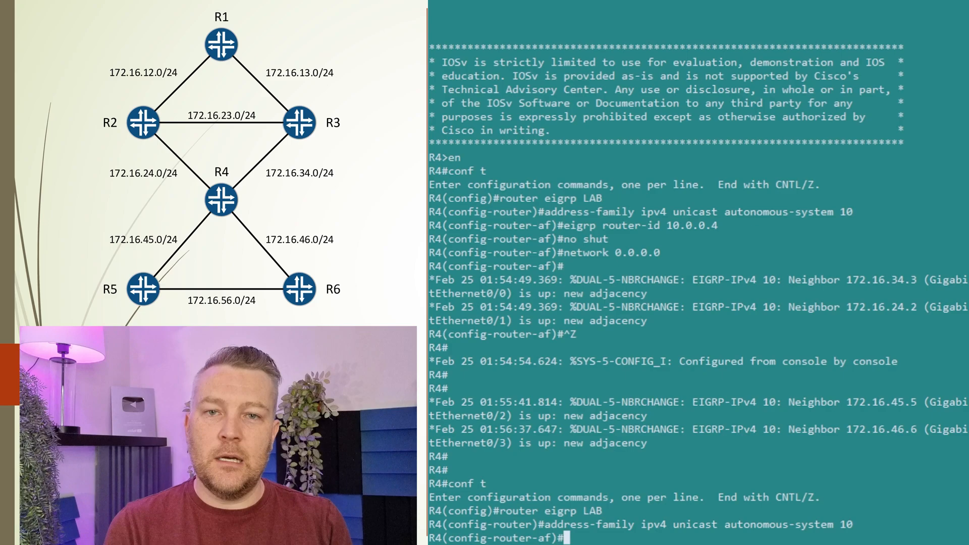
Add summary-address 10.1.0.0/24 on Gi0/0 and Gi0/1, and 10.0.0.0/24 on Gi0/2
{"action": "type", "text": "af-"}
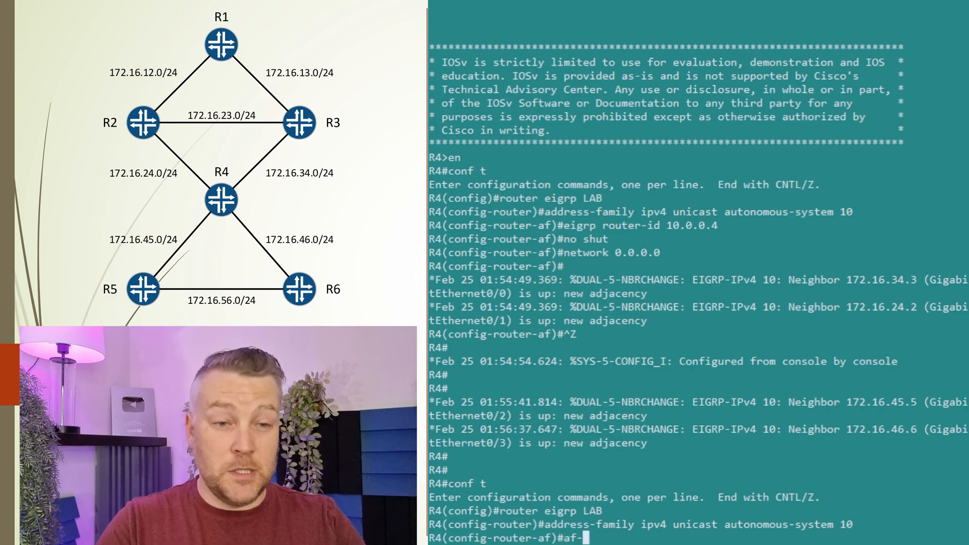
{"action": "type", "text": "interface"}
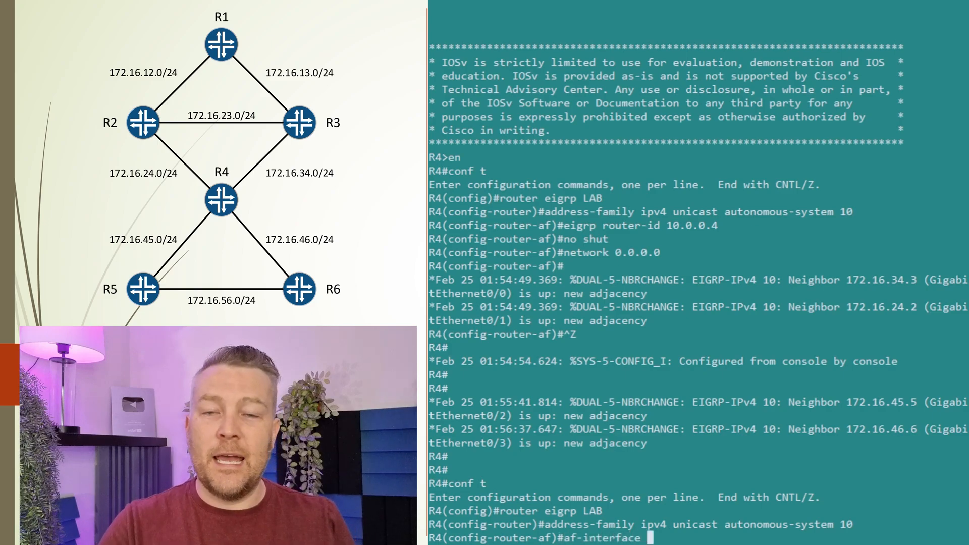
{"action": "type", "text": "gi0/0"}
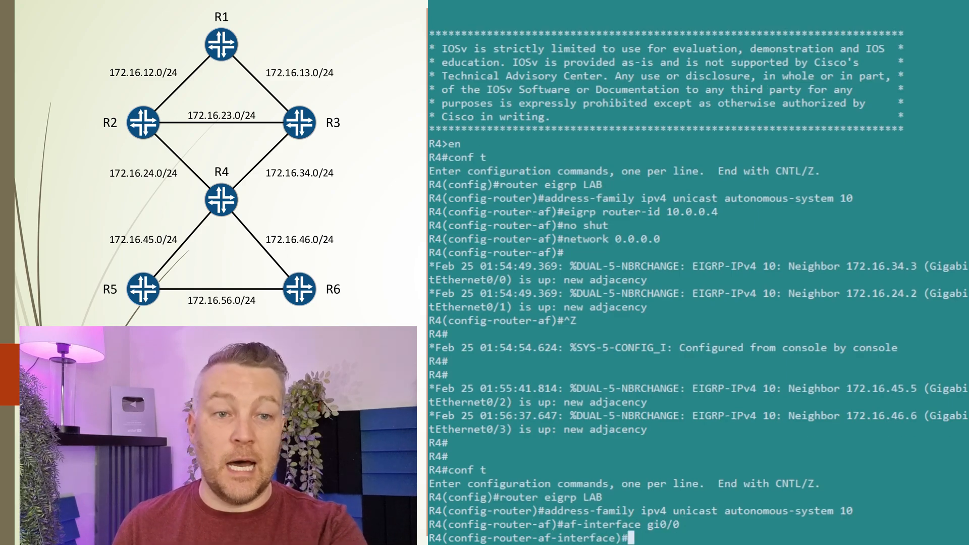
{"action": "type", "text": "summary-"}
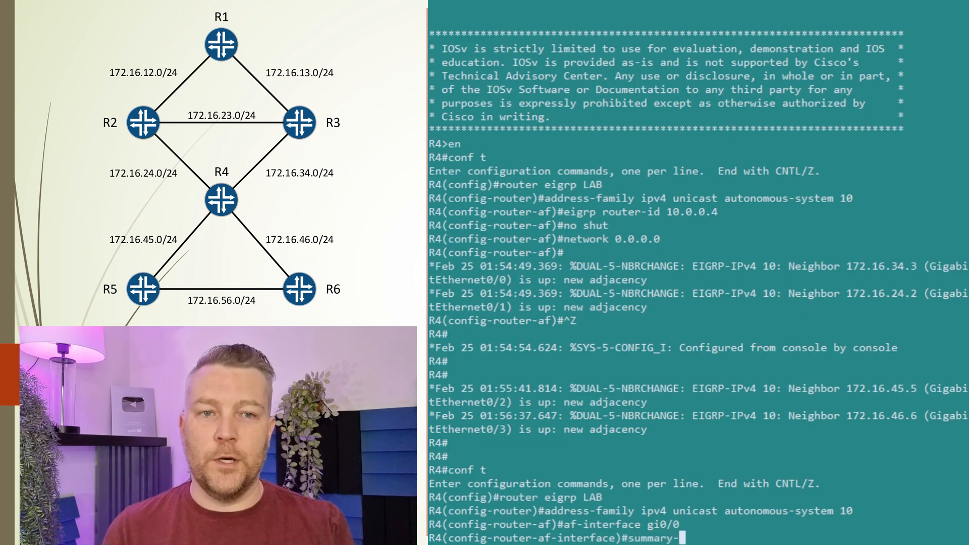
{"action": "type", "text": "address 10.1.0.0/24"}
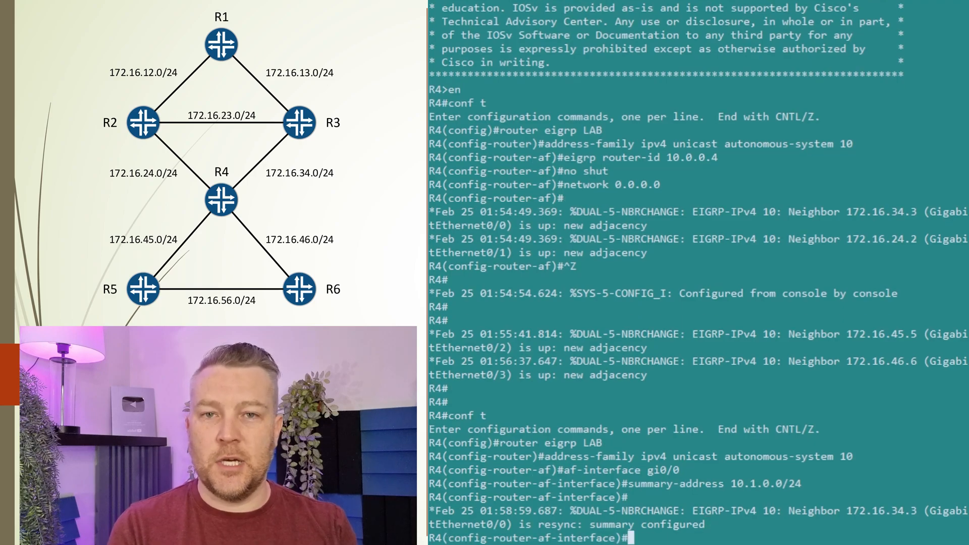
{"action": "type", "text": "exit"}
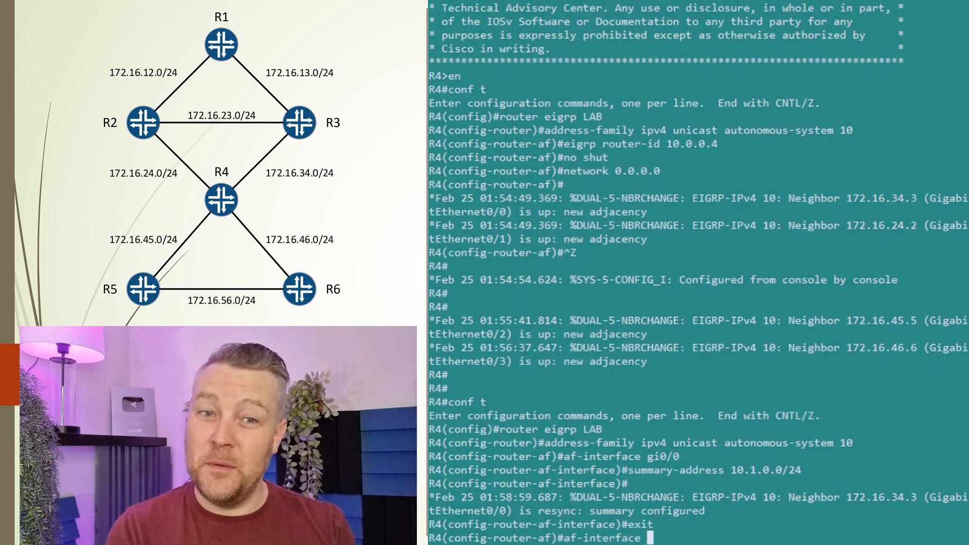
{"action": "type", "text": "af-interface gi0/1"}
{"action": "type", "text": "summary-address 10.1.0.0/24"}
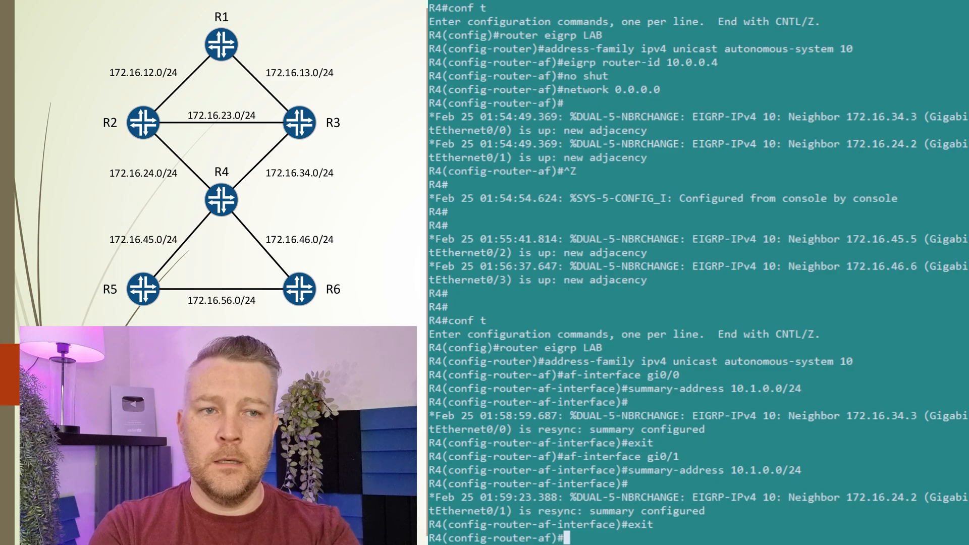
{"action": "type", "text": "af-interface gi0/3"}
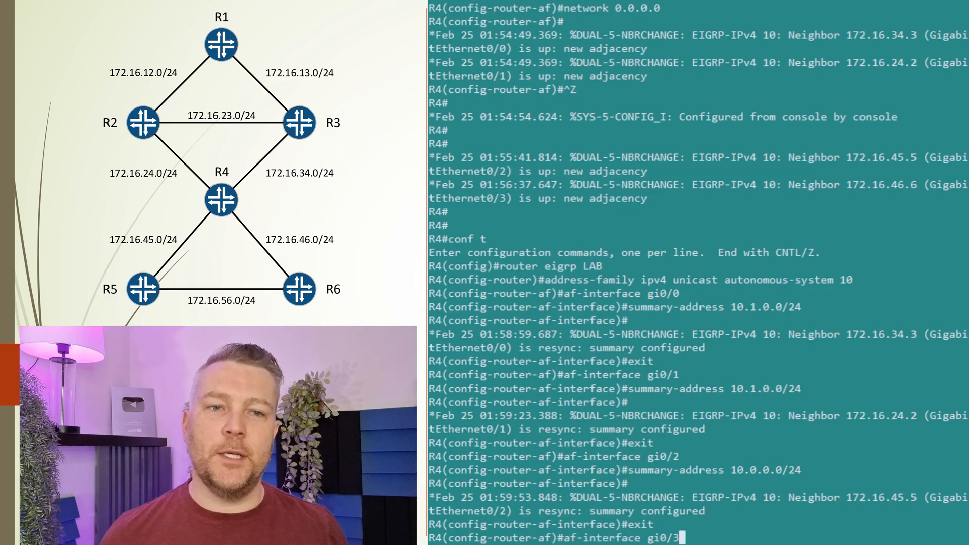
{"action": "type", "text": "summary-address 10."}
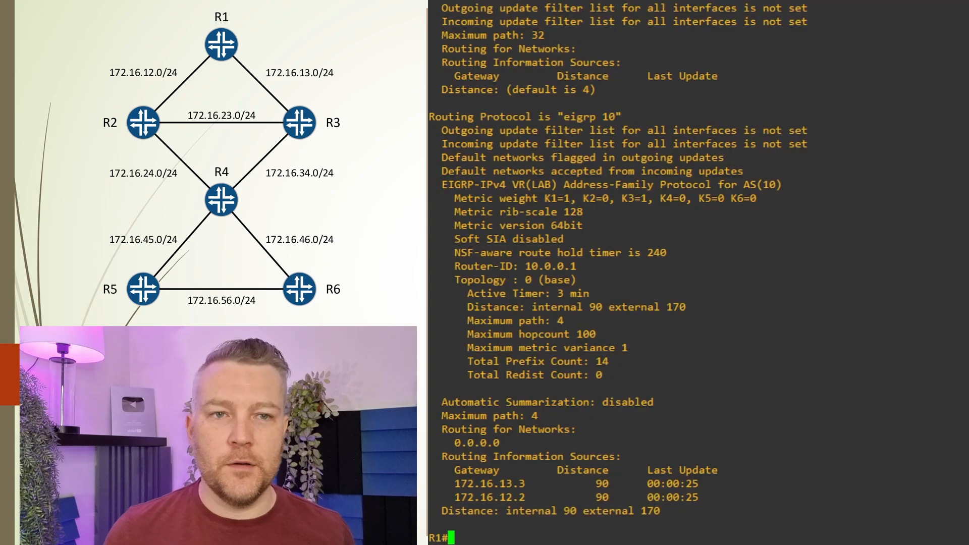
List R1's EIGRP routes including the 10.1.0.0/24 summary, then show ip route on R5
{"action": "type", "text": "show ip"}
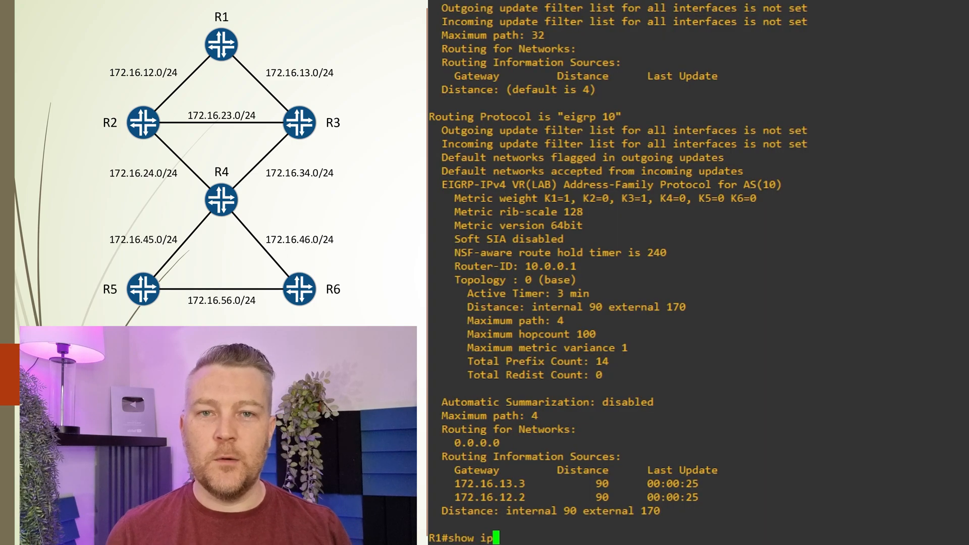
{"action": "type", "text": "route eigrp"}
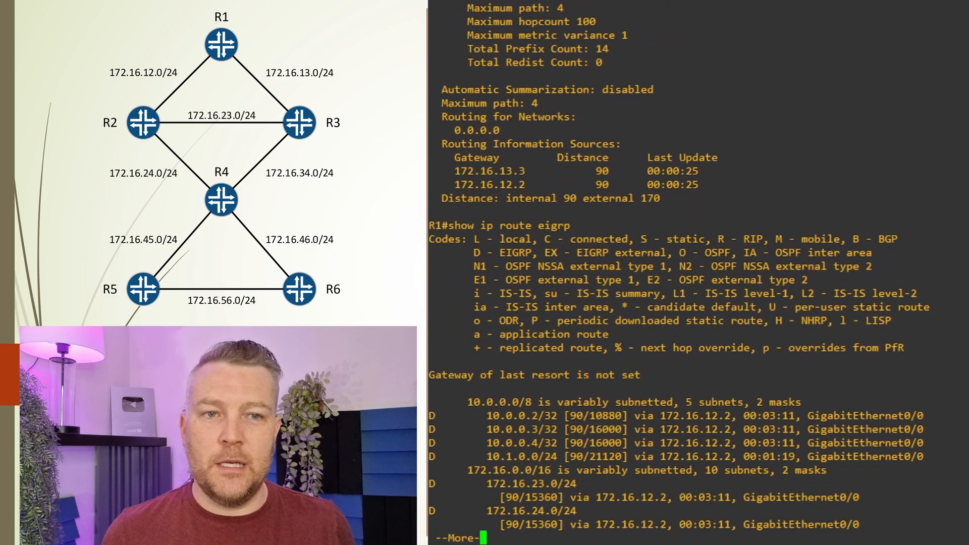
{"action": "key", "text": "space"}
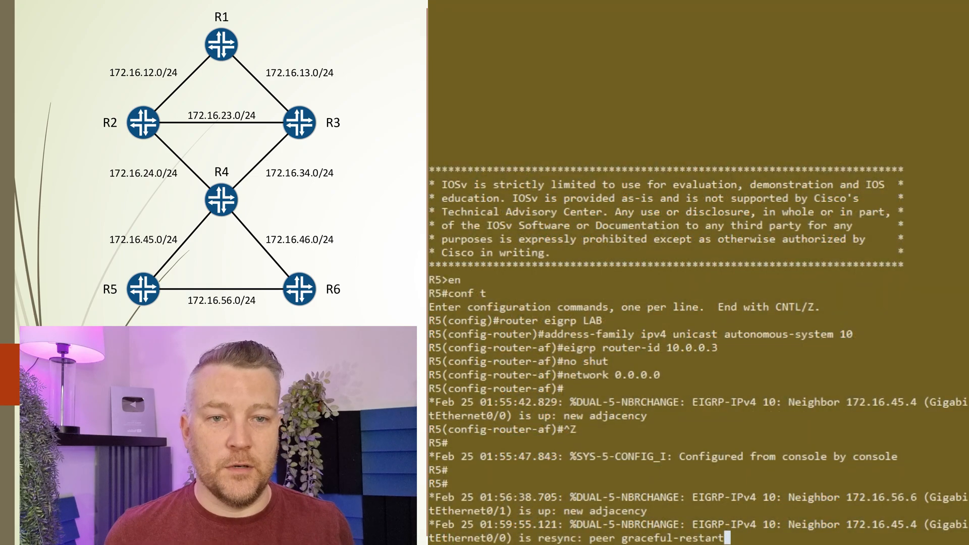
{"action": "type", "text": "show ip route"}
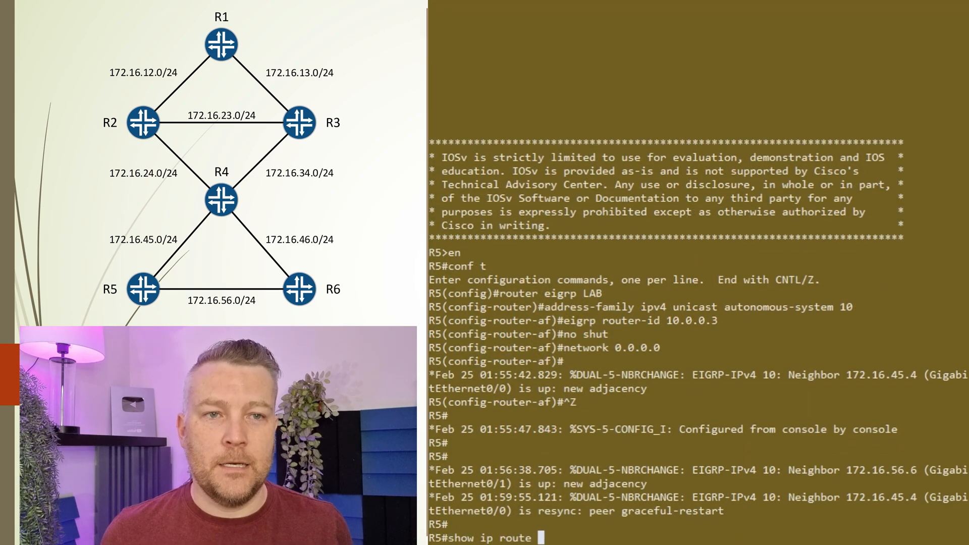